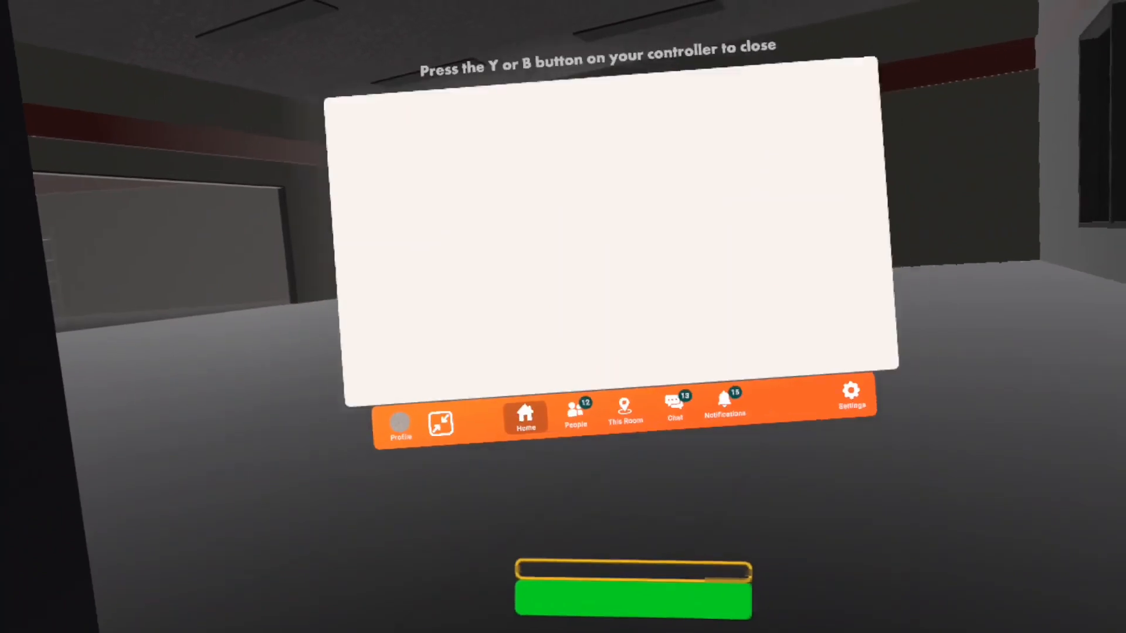
# Show the Friends list with online statuses from the watch menu's bottom bar.
pyautogui.click(574, 412)
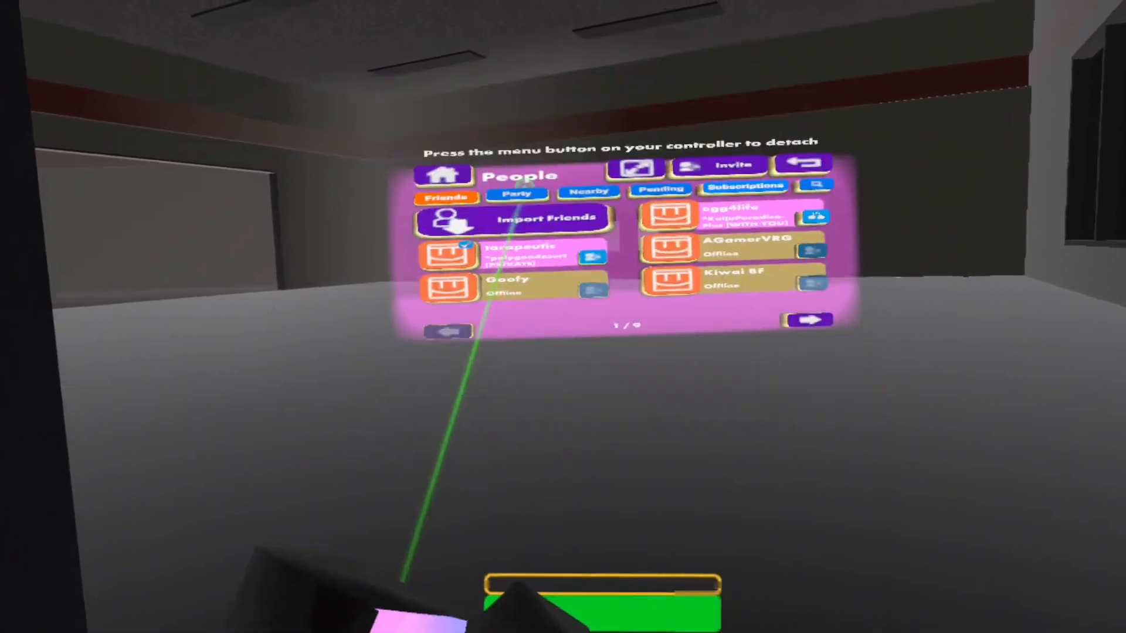